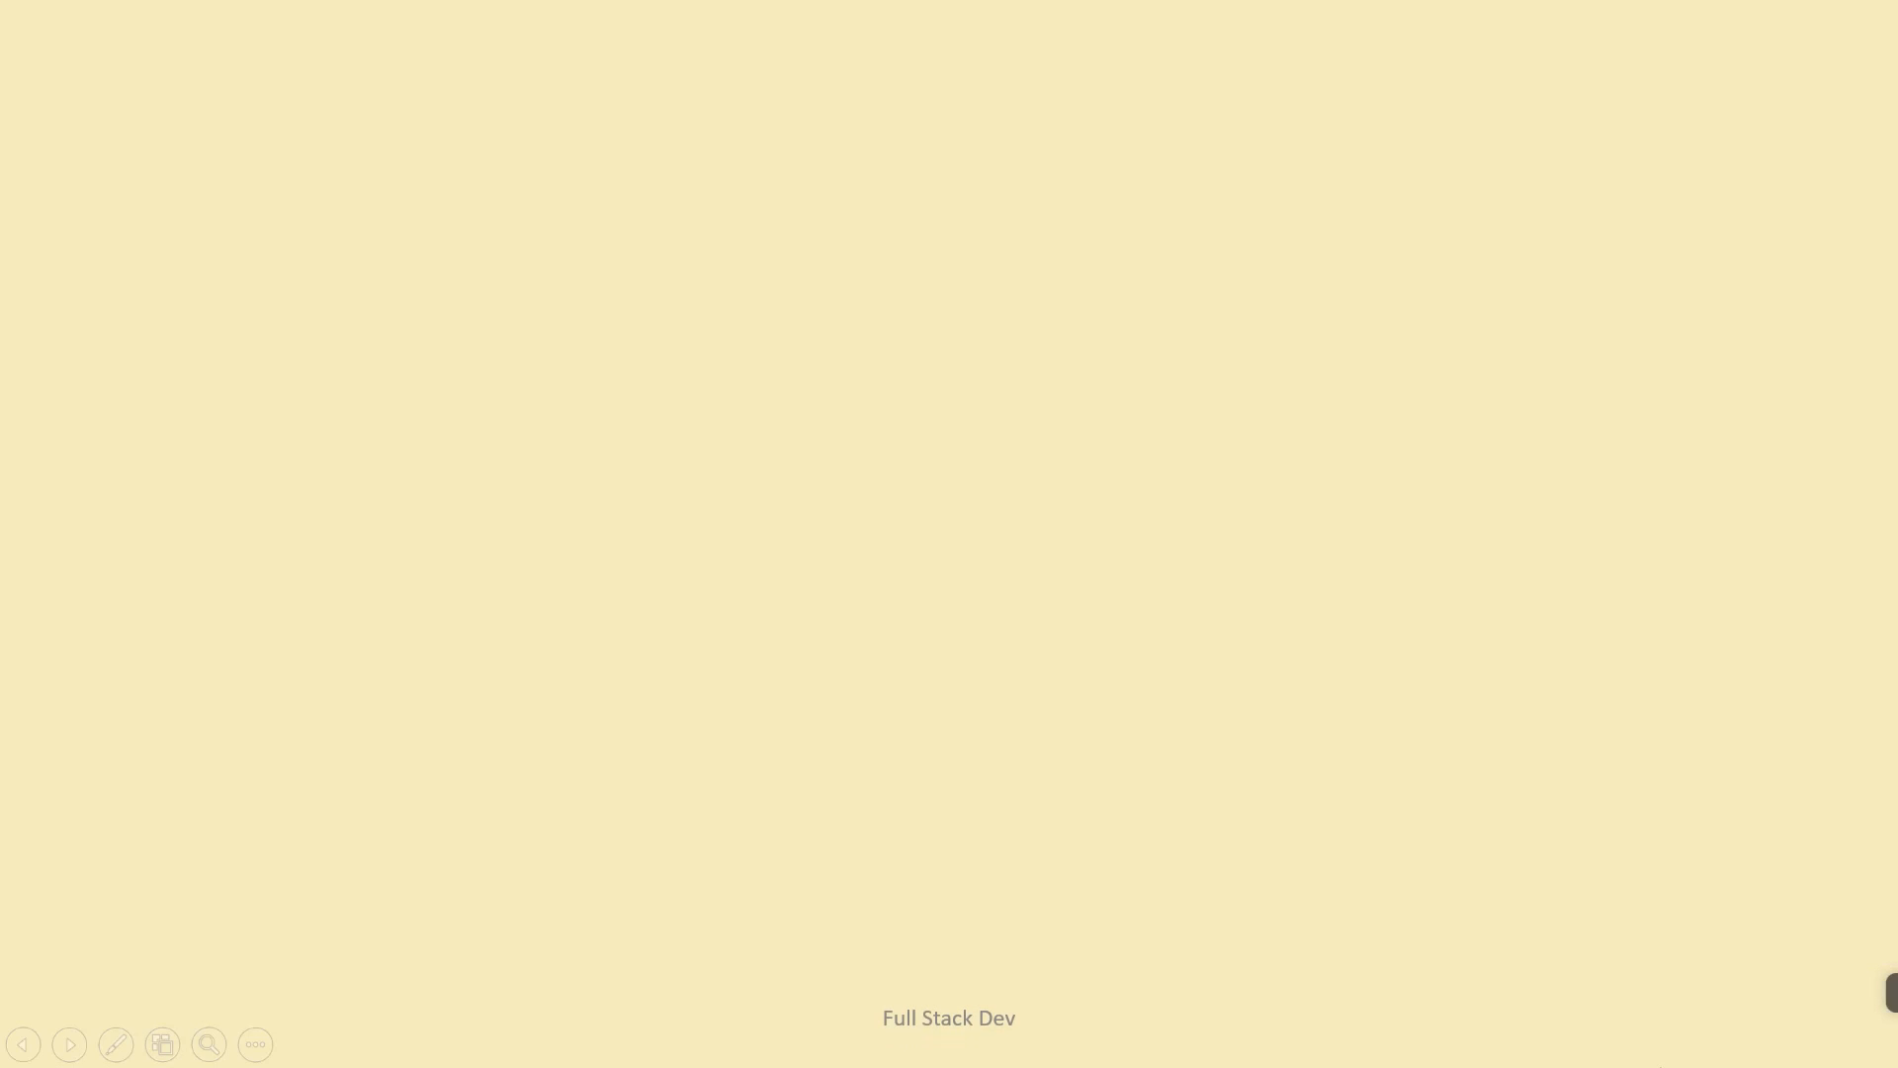
Enter '1.Making Web URL Sh', scroll the channel's video thumbnails, then advance to the Django logo slide.
type("1.Making Web URL Sh")
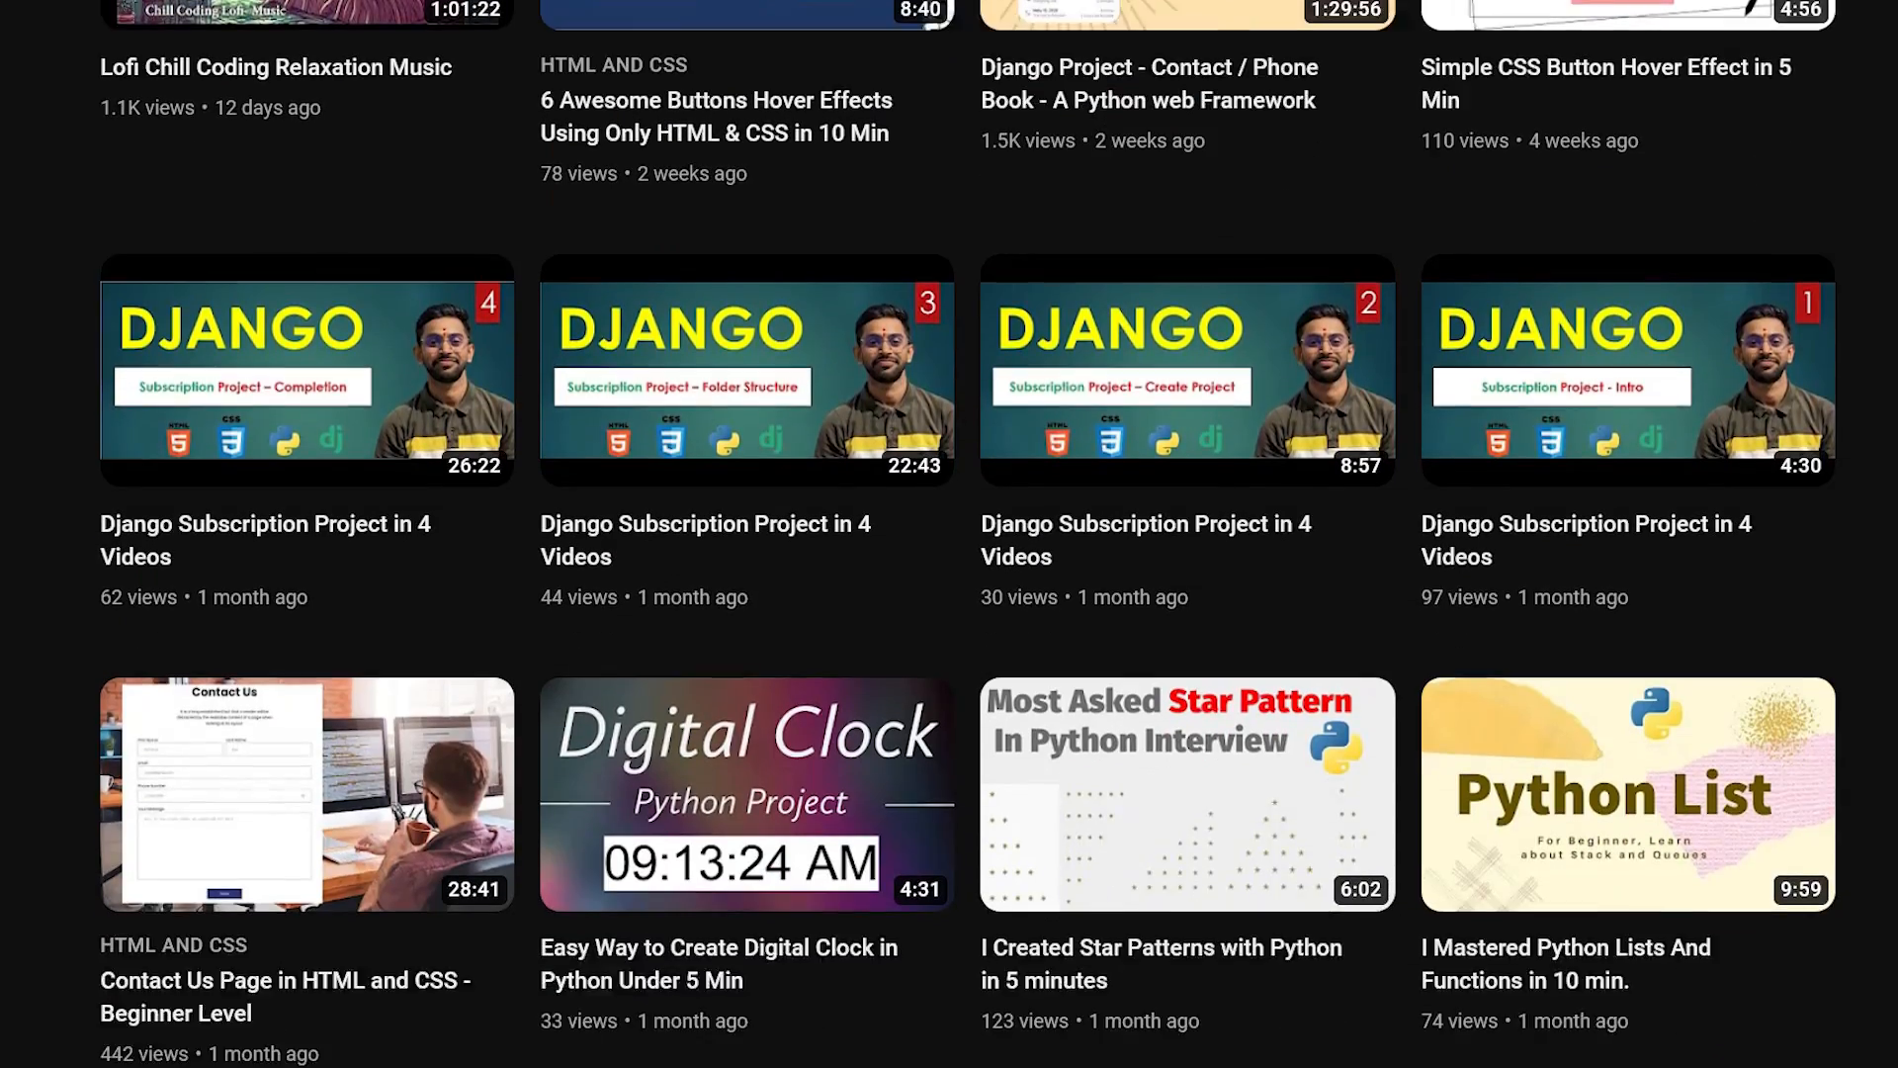
scroll("down", 3)
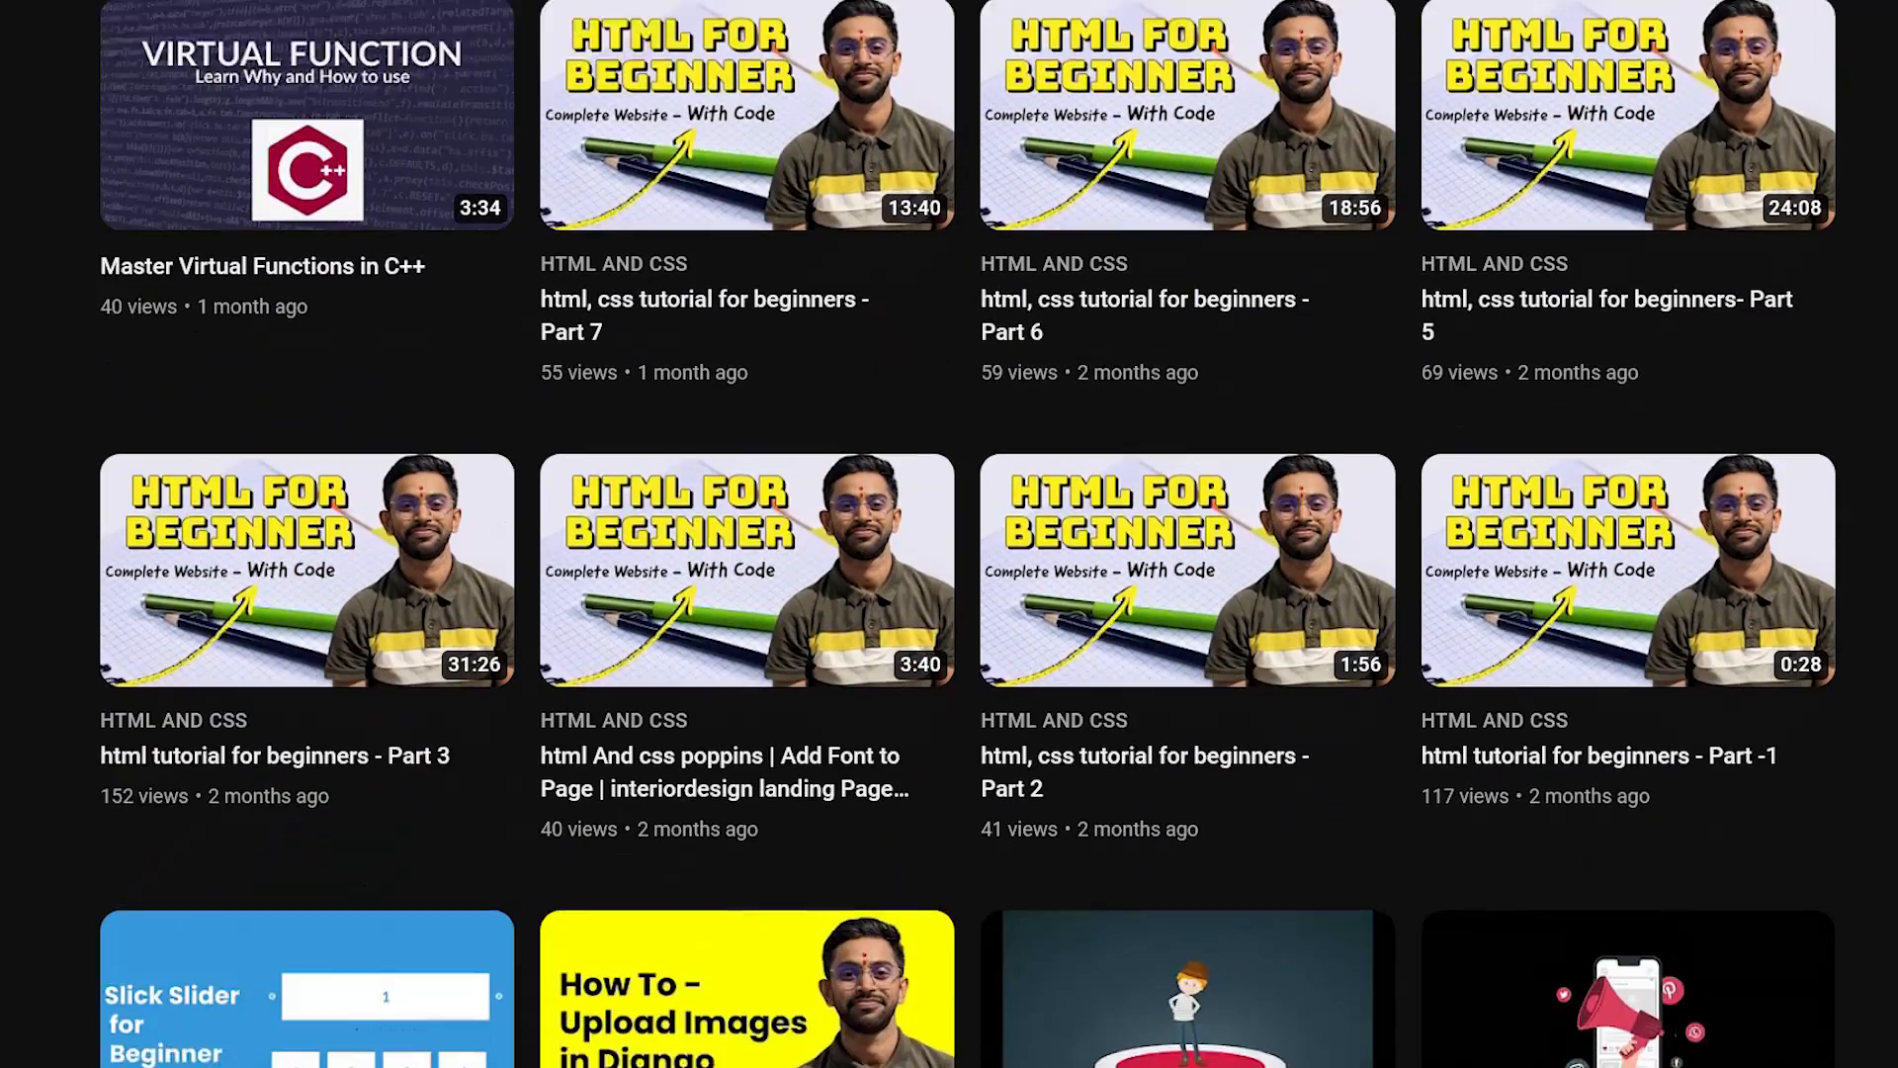
scroll("down", 3)
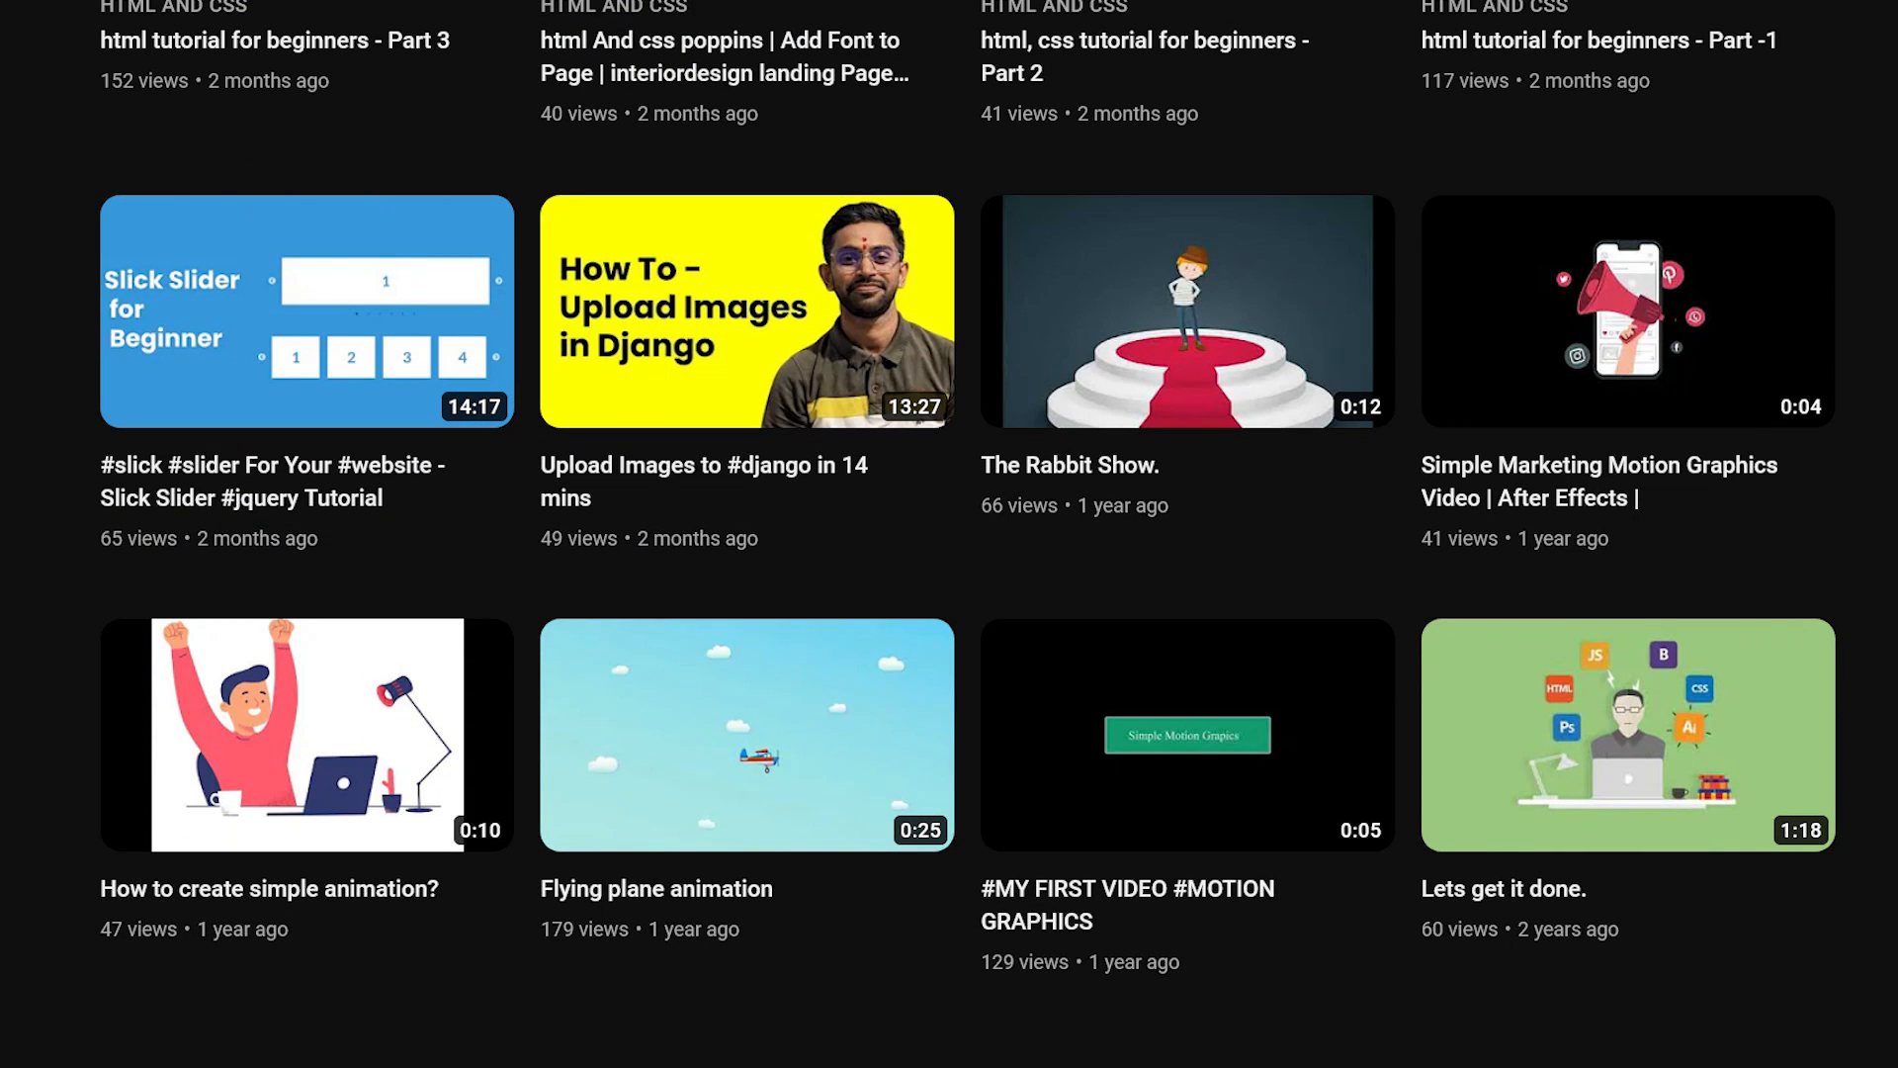
left_click(746, 309)
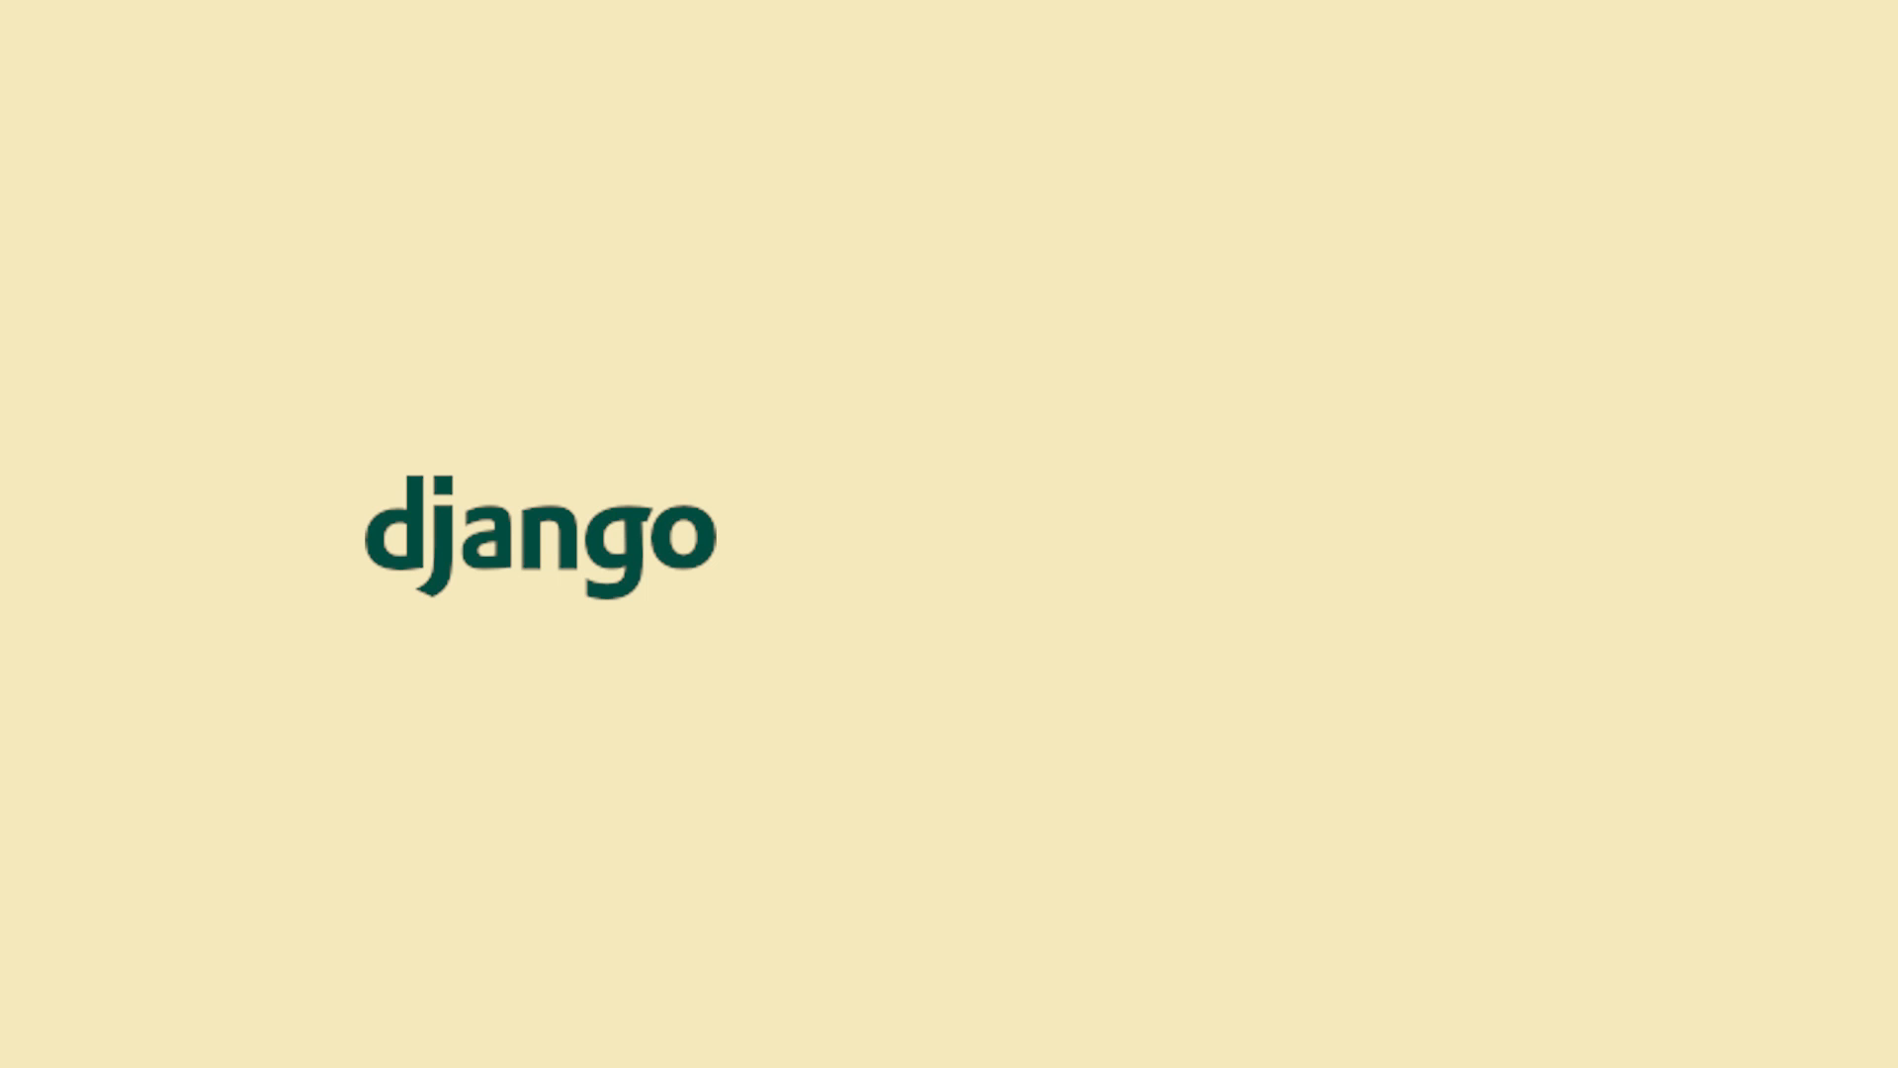